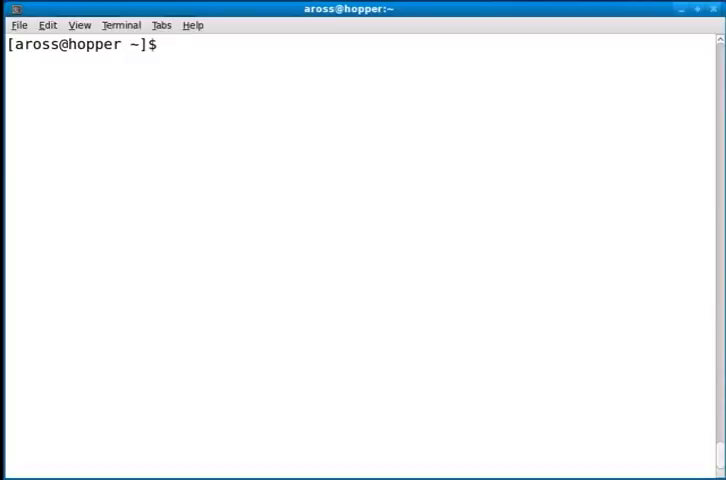
Run 'sudo yum install fuse-sshfs' and let the installation finish with 'Complete!'.
text(su)
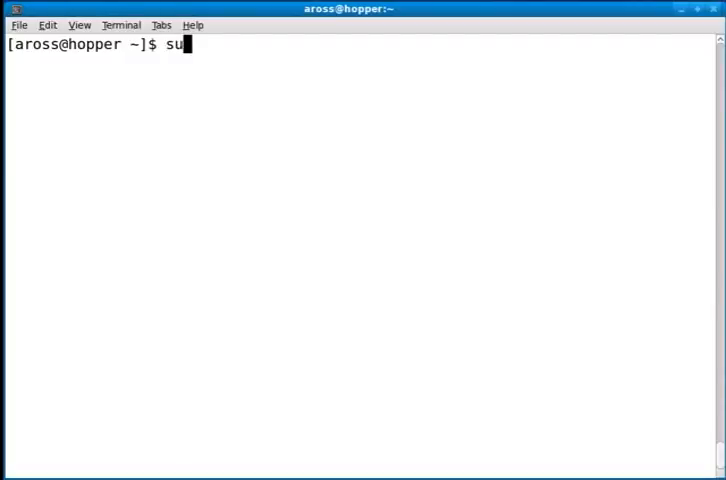
text(do su)
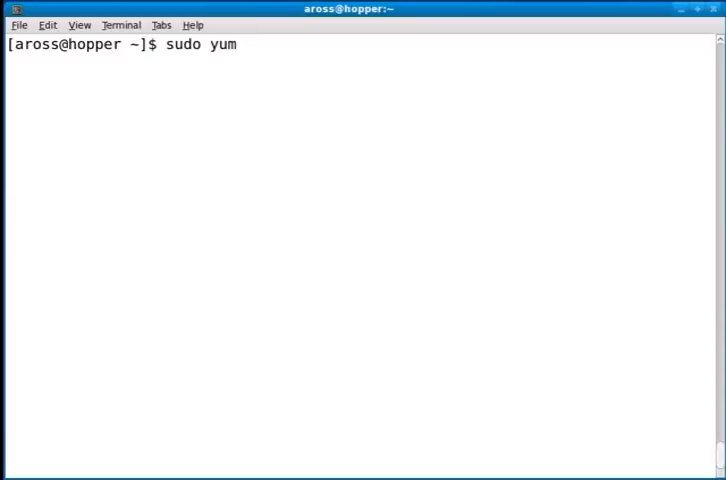
text(install sshf)
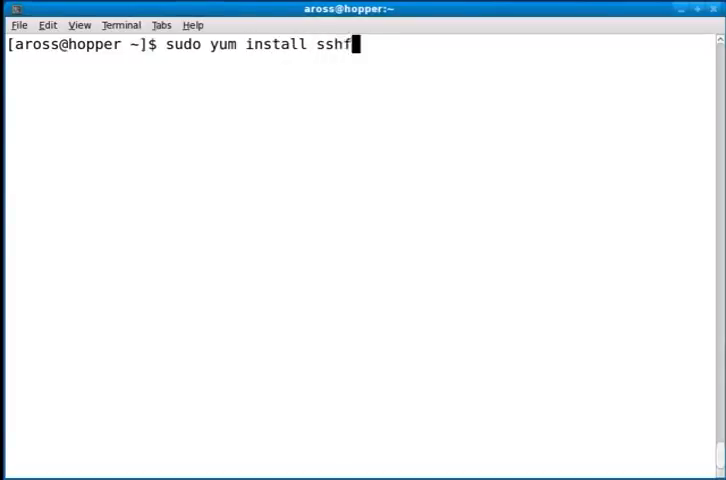
text(fuse)
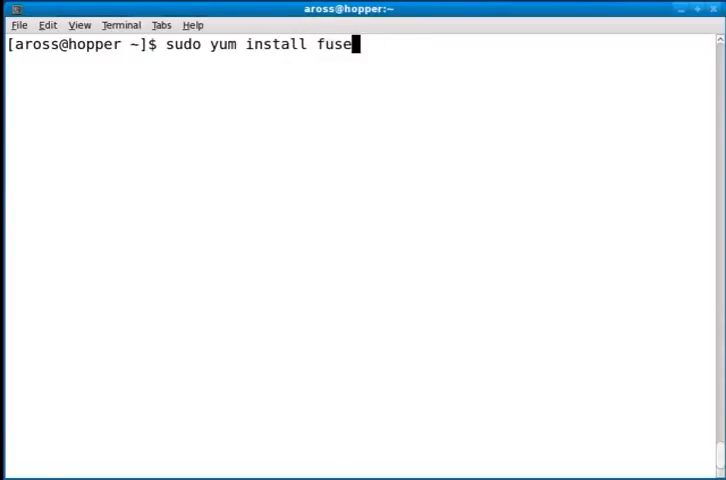
text(-sshfs)
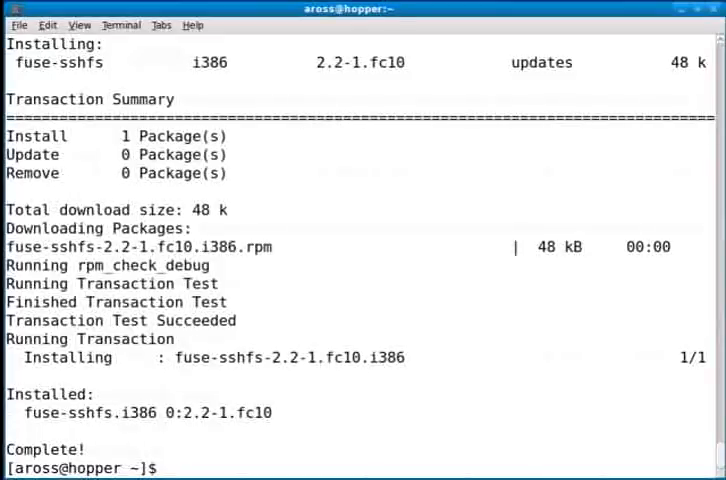
SSH to weta, read readme.txt in remotedir, then exit back to the local hopper shell.
text(ssh weta)
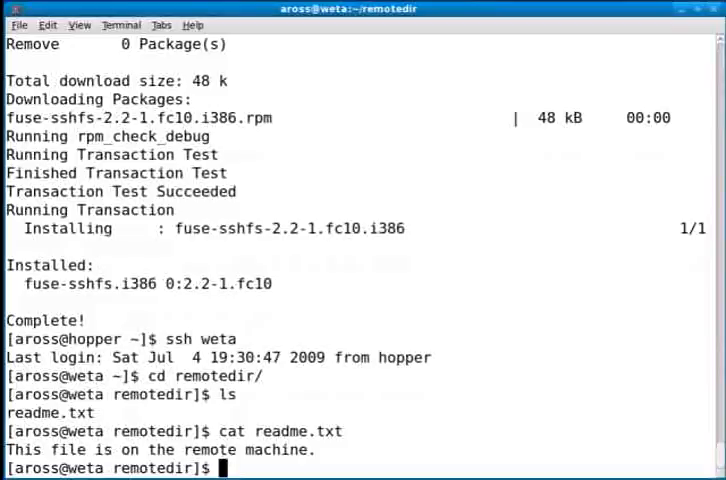
text(exit)
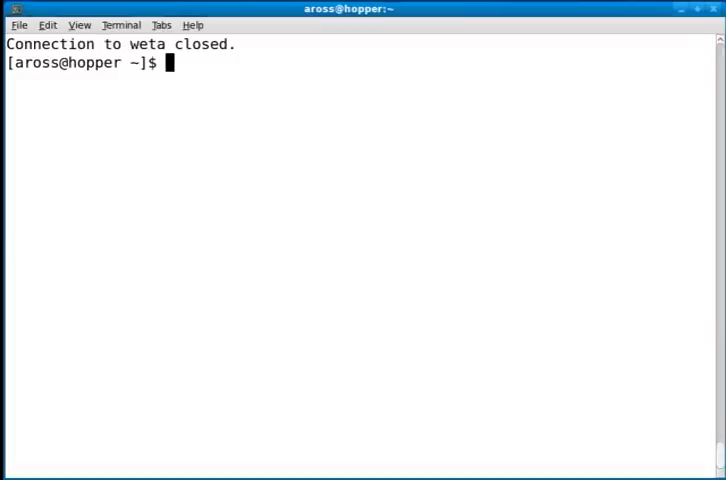
Become root with 'sudo su - root'.
text(sudo su)
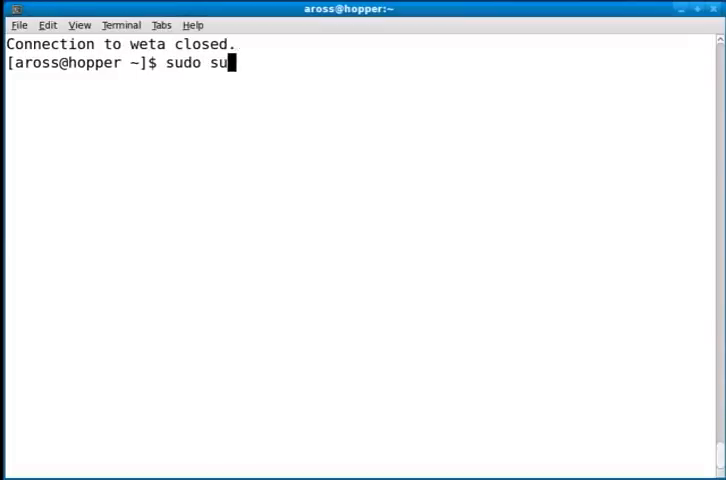
text(- root)
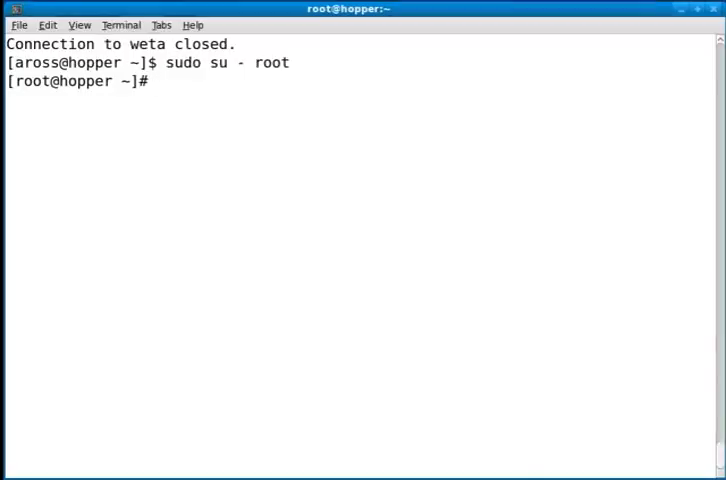
text(ss)
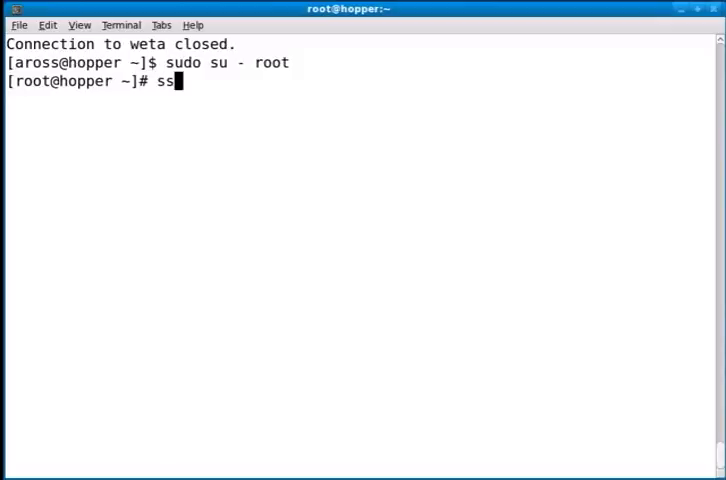
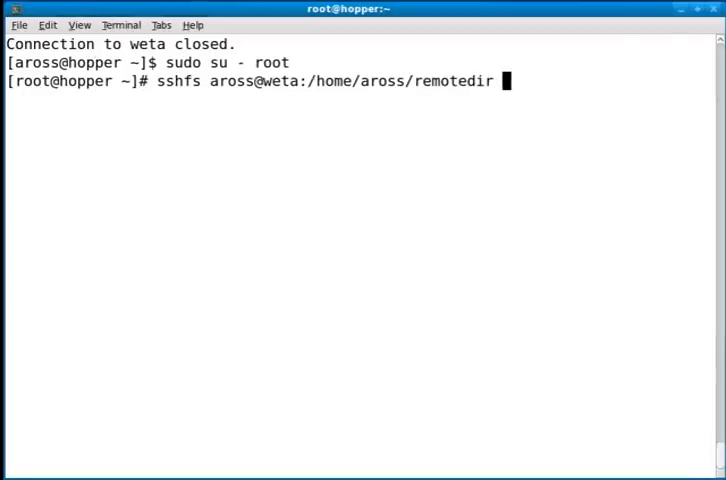
text(/remote)
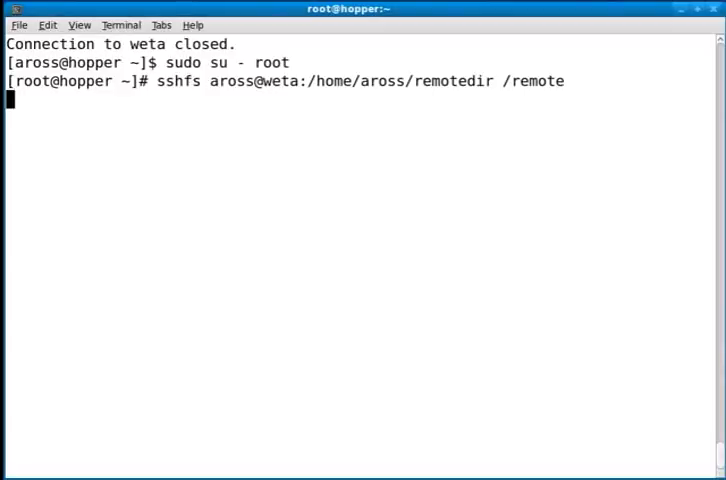
key(Return)
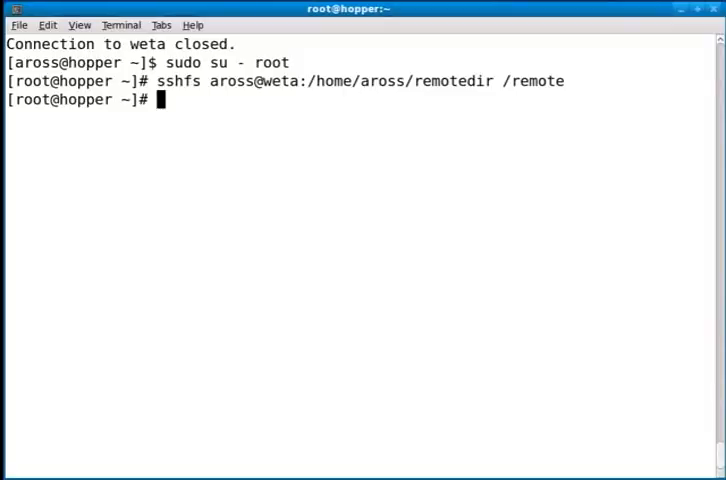
text(df /remote)
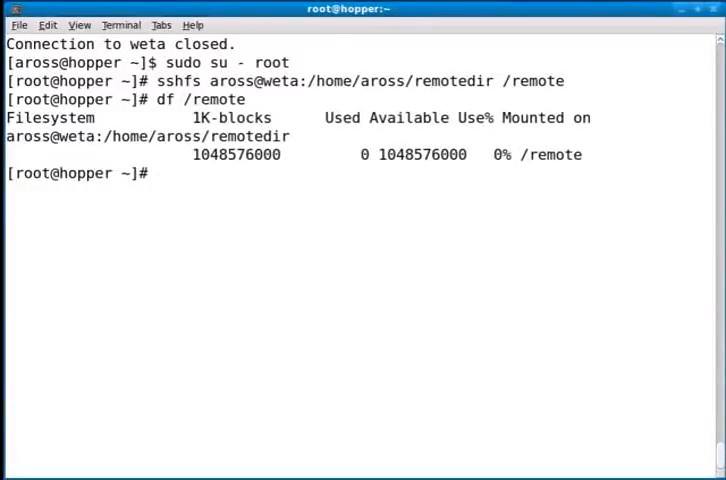
Enter /remote, list and cat readme.txt, then start 'vi readme.txt'.
text(cd /remot)
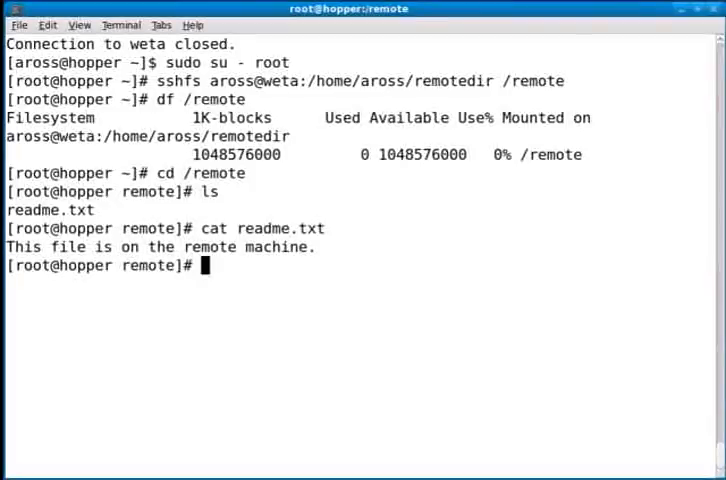
text(e)
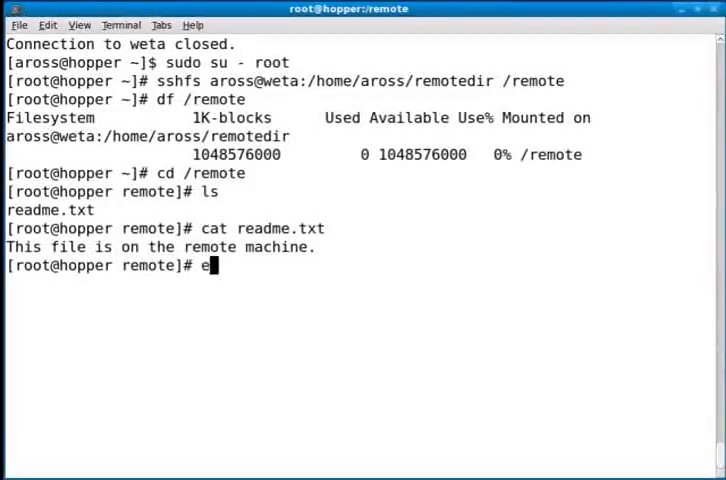
text(vi)
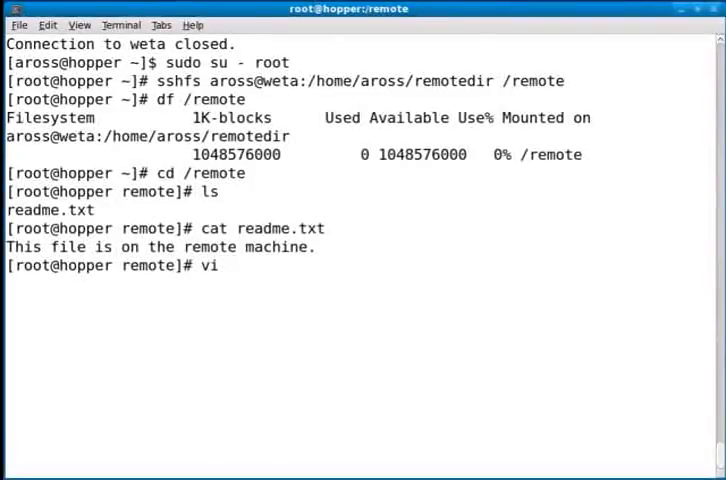
text(readme.txt)
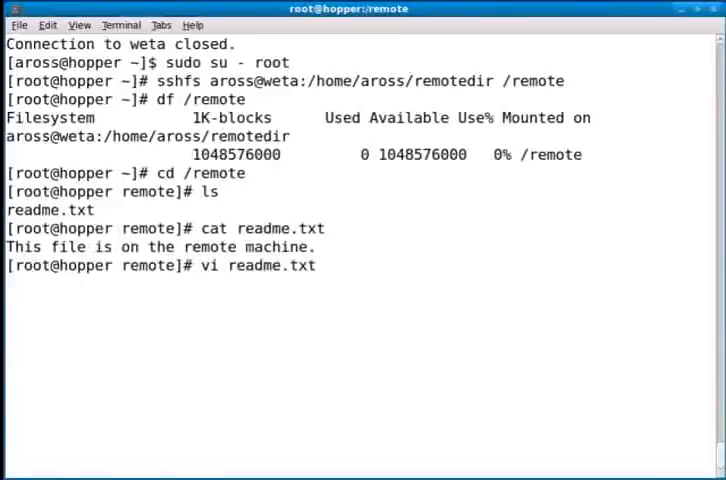
Add the line 'And was updated remotely.' to readme.txt and save with :wq.
text(And was updated)
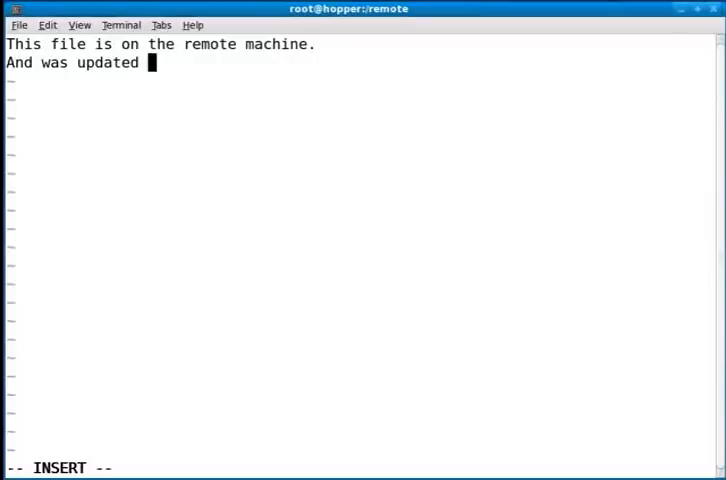
text(remotely.)
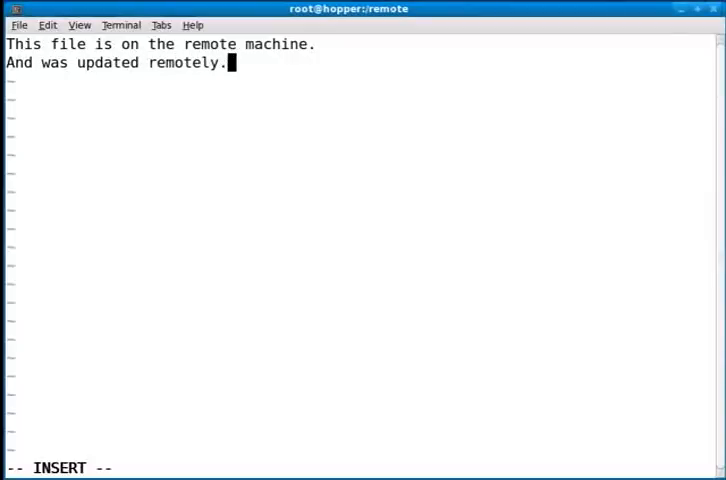
key(Escape)
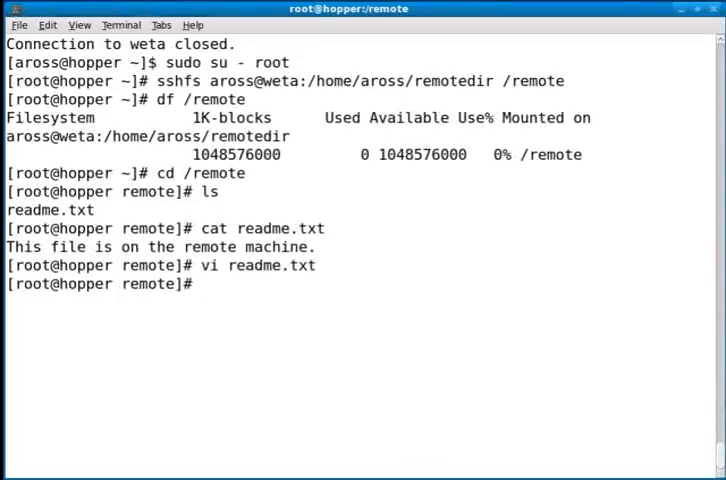
Exit root, SSH to weta and cat readme.txt in remotedir to see the new second line.
text(exit)
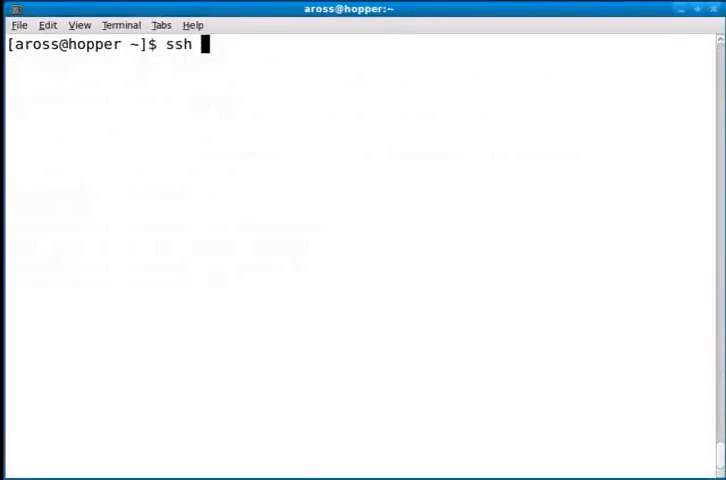
text(wt)
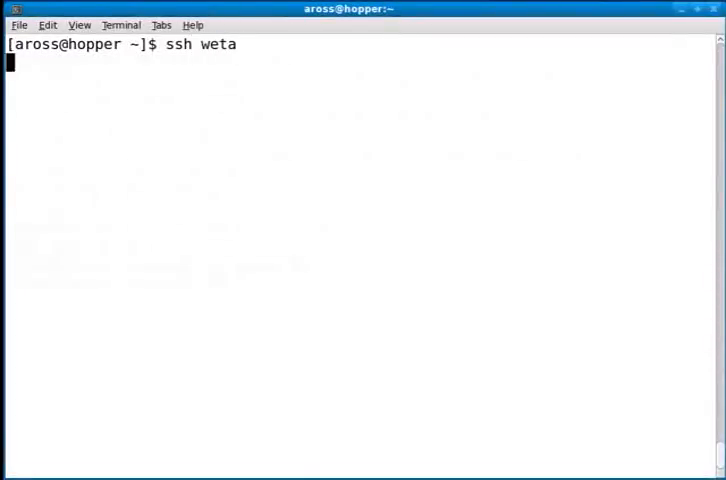
text(cd remotedir/)
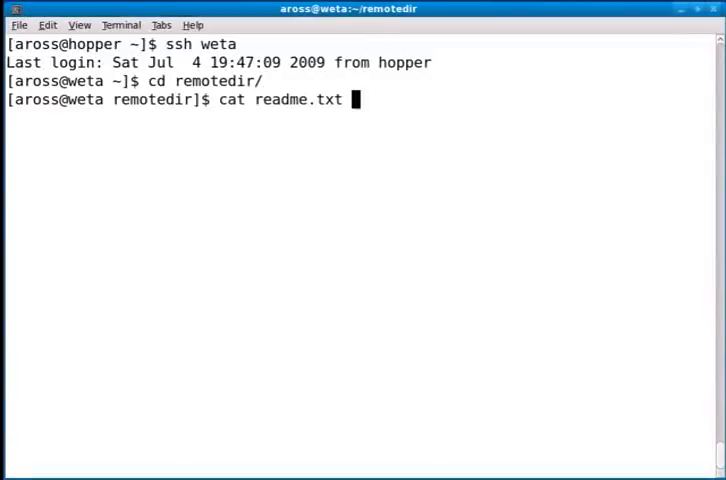
key(Return)
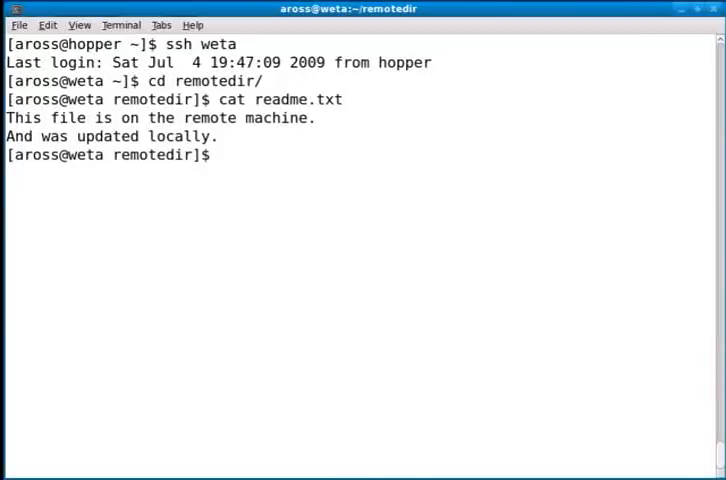